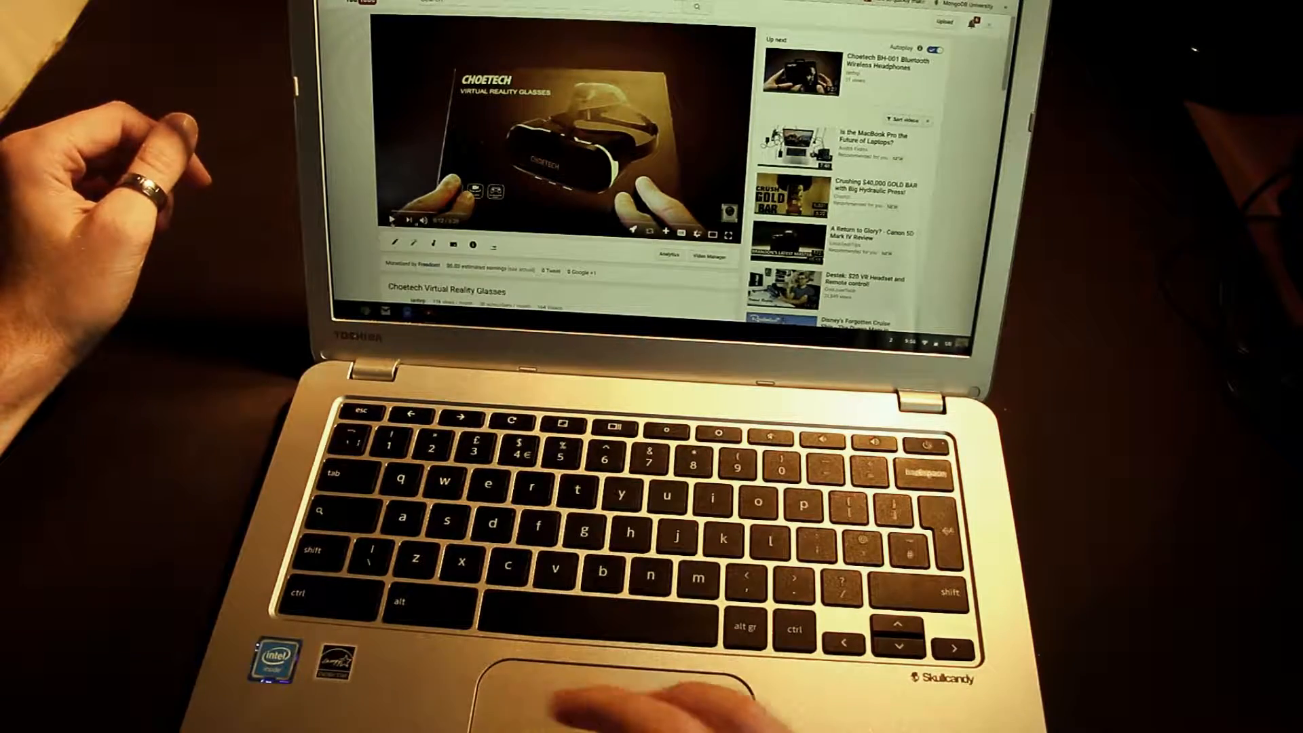
Expand the Choetech Virtual Reality Glasses video to full screen.
left_click(726, 212)
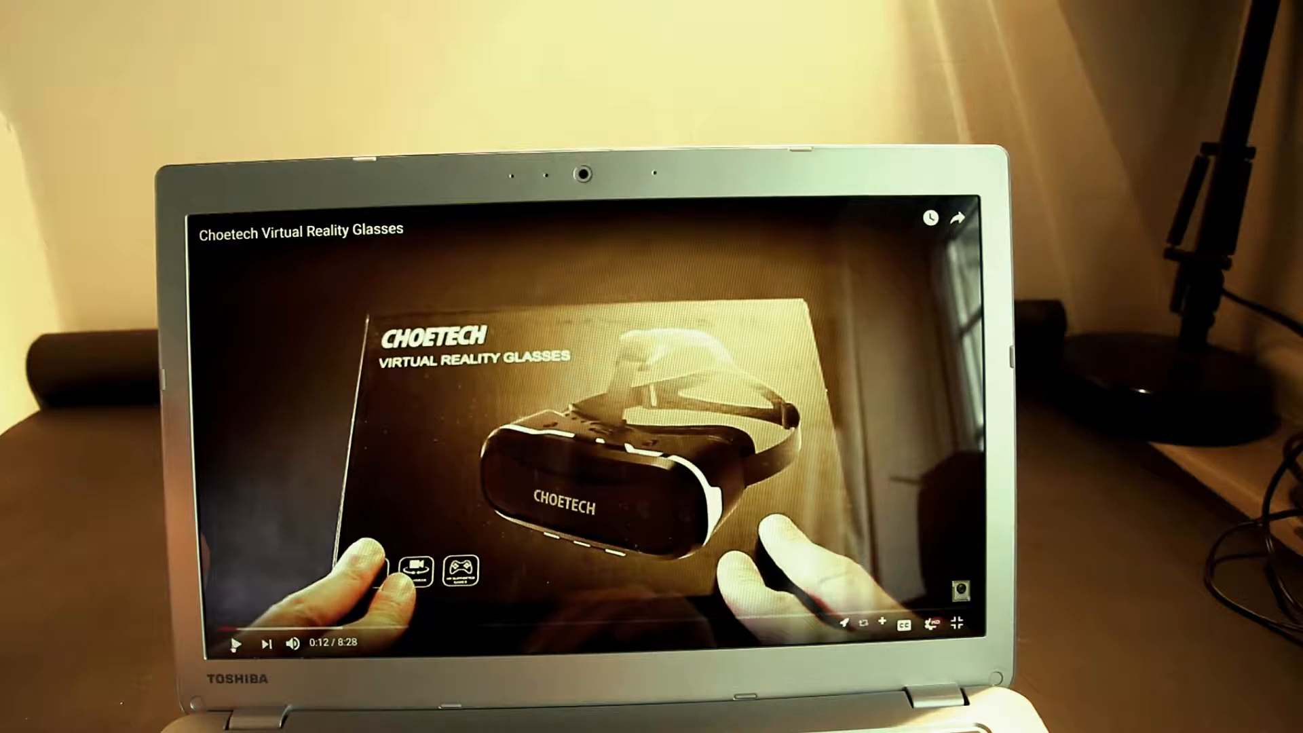
Resume the VR glasses video briefly, then close the YouTube window.
left_click(237, 643)
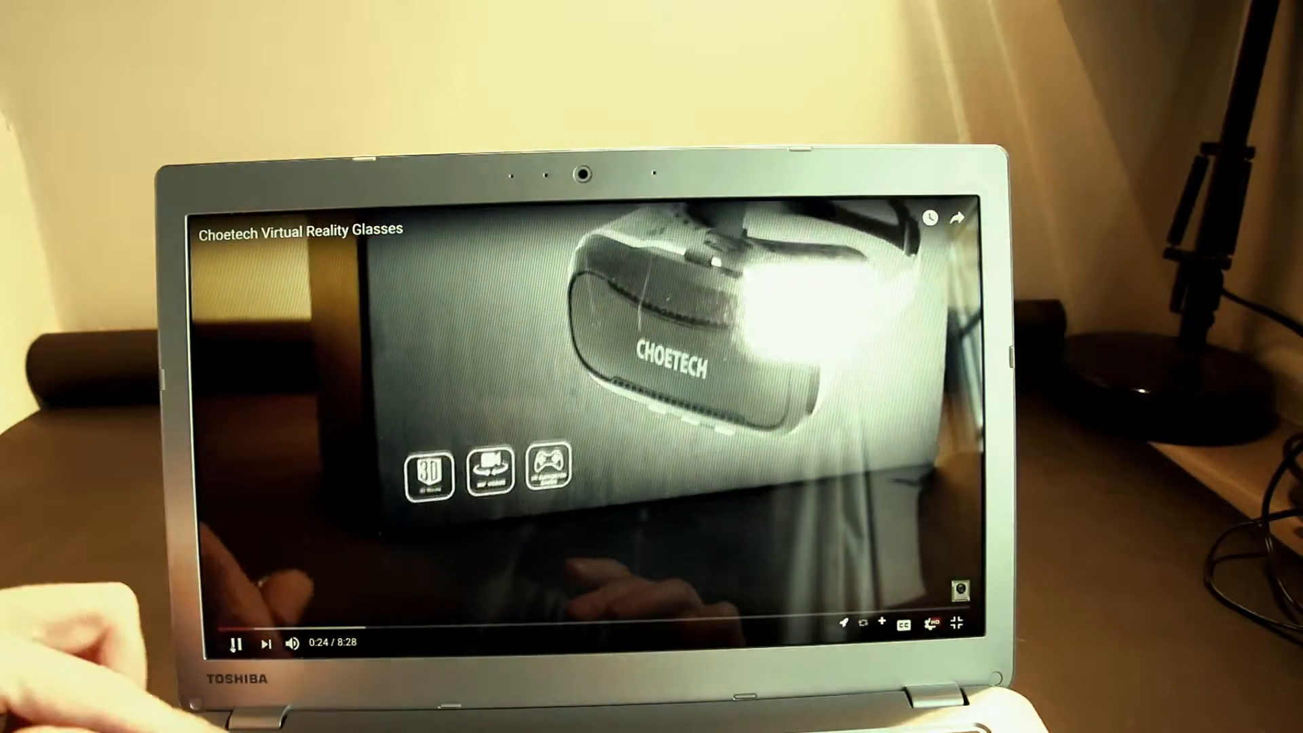
left_click(958, 622)
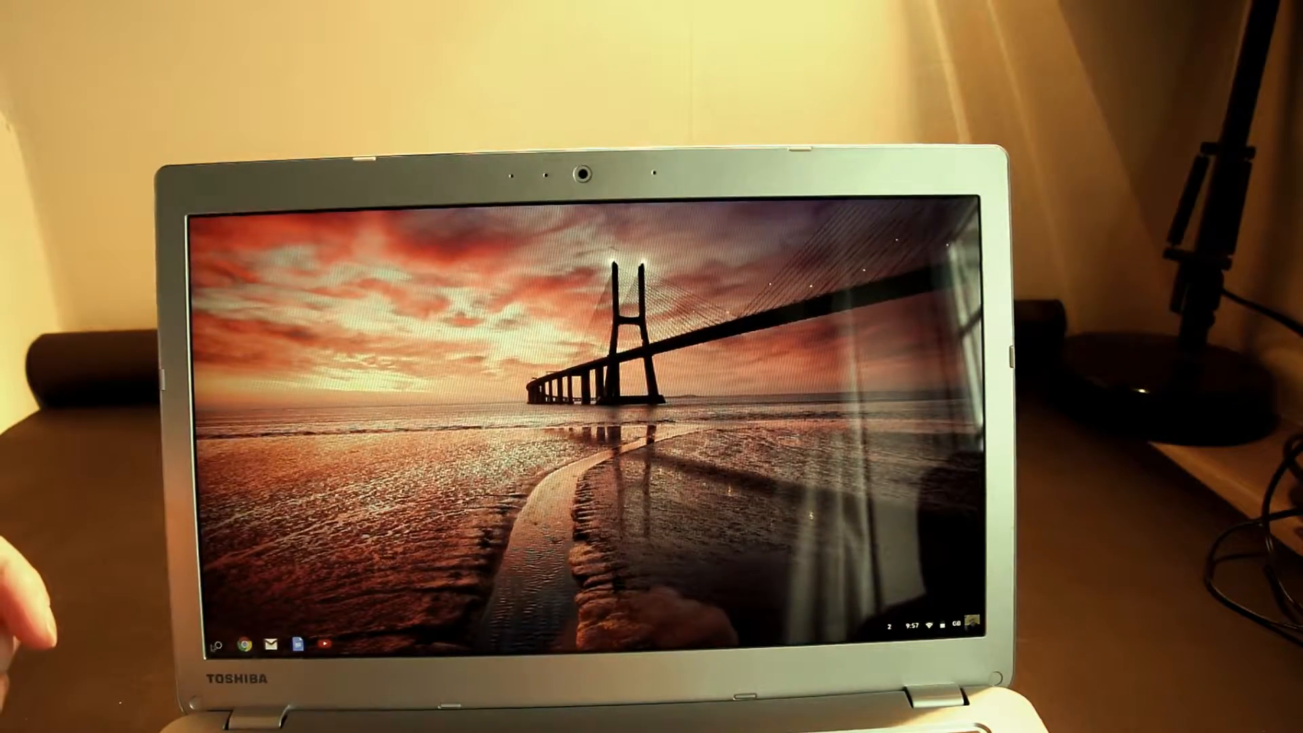
Launch Chrome from the app launcher to open a New Tab page.
left_click(219, 645)
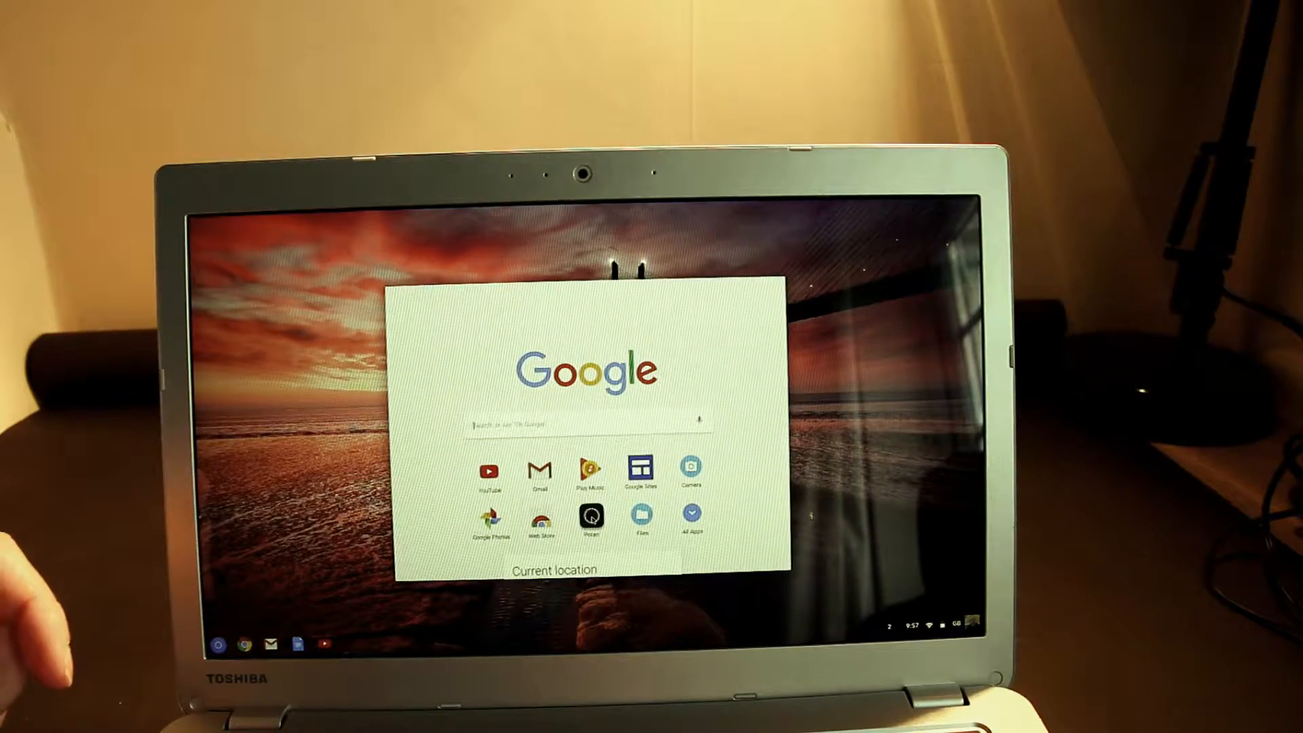
left_click(591, 516)
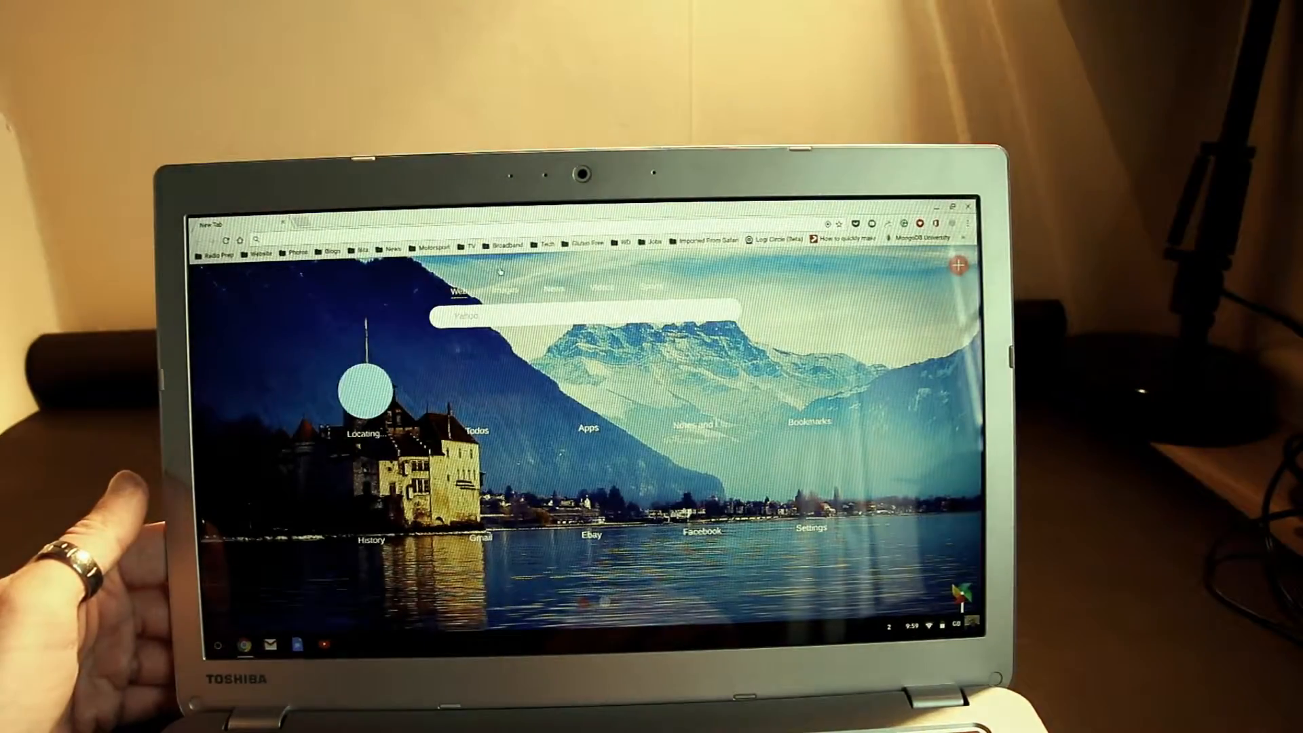
Open the BBC NEWS News Front Page from the News bookmarks folder.
left_click(396, 248)
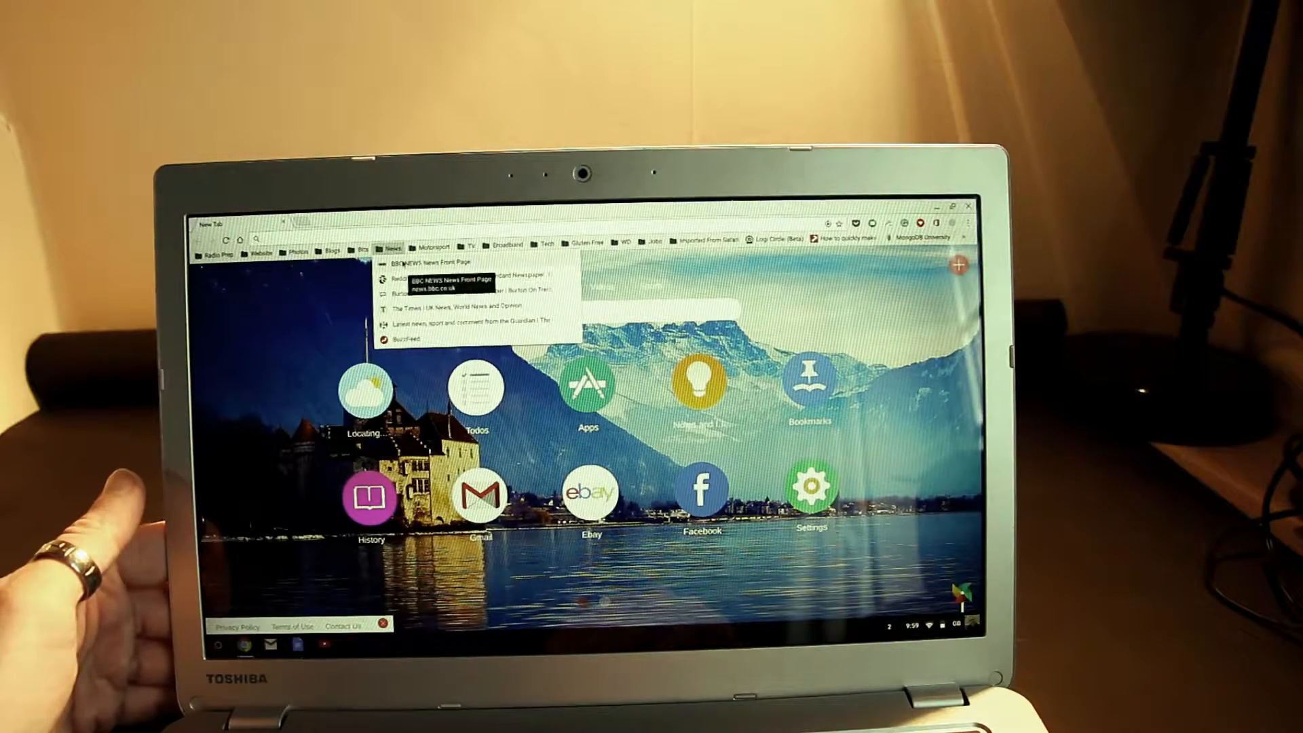
left_click(433, 263)
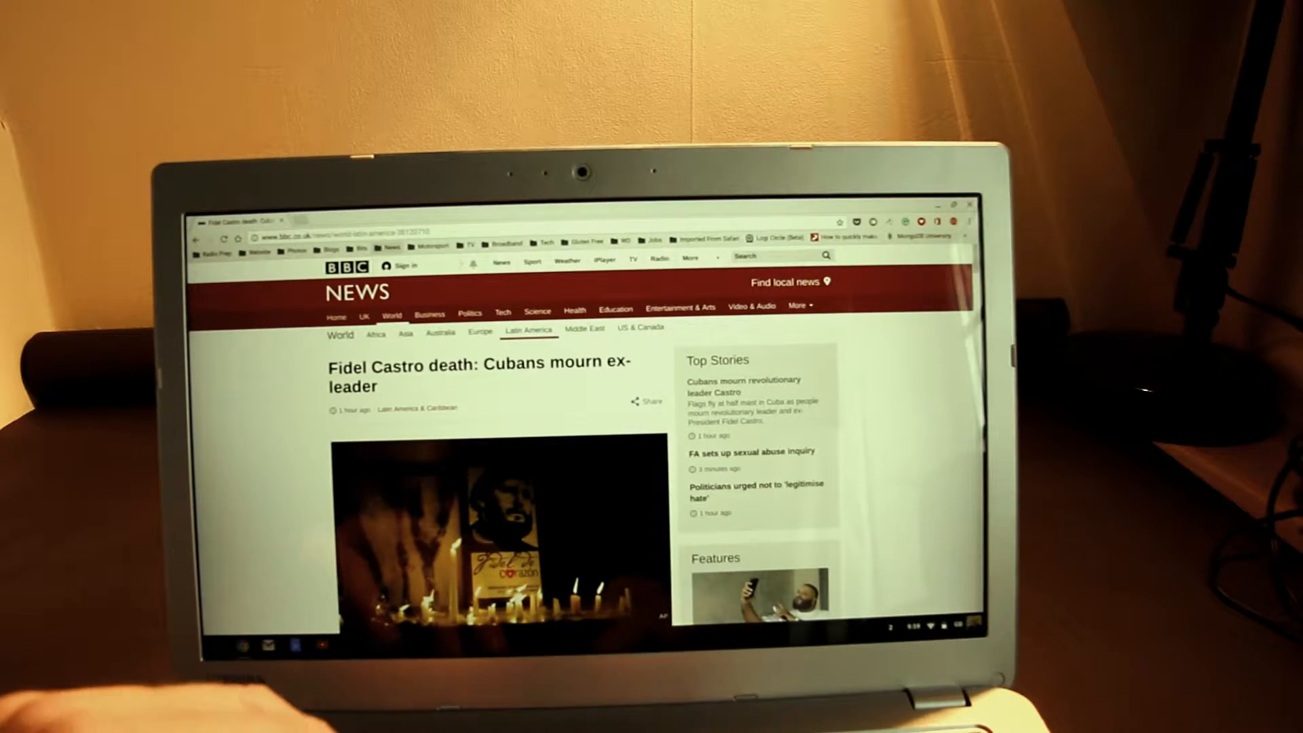
Scroll the BBC News page, then open the system status tray menu.
scroll("down", 3)
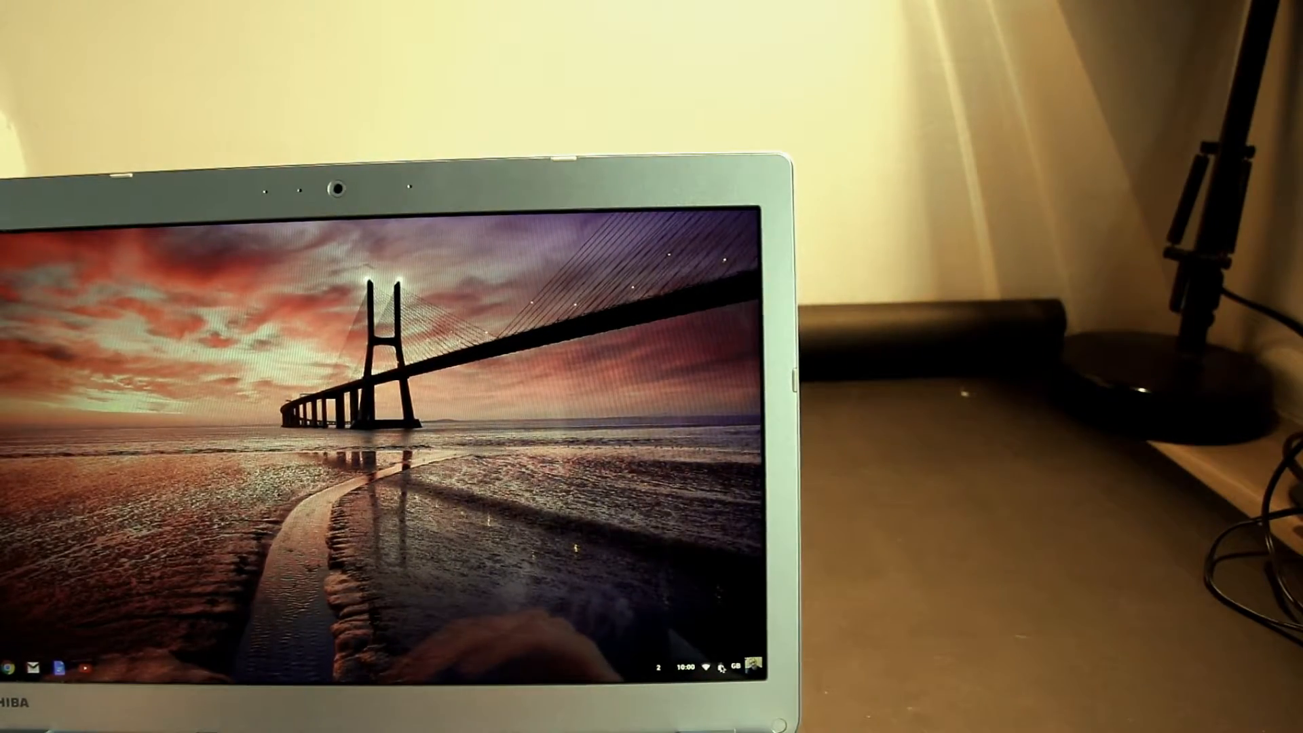
left_click(719, 670)
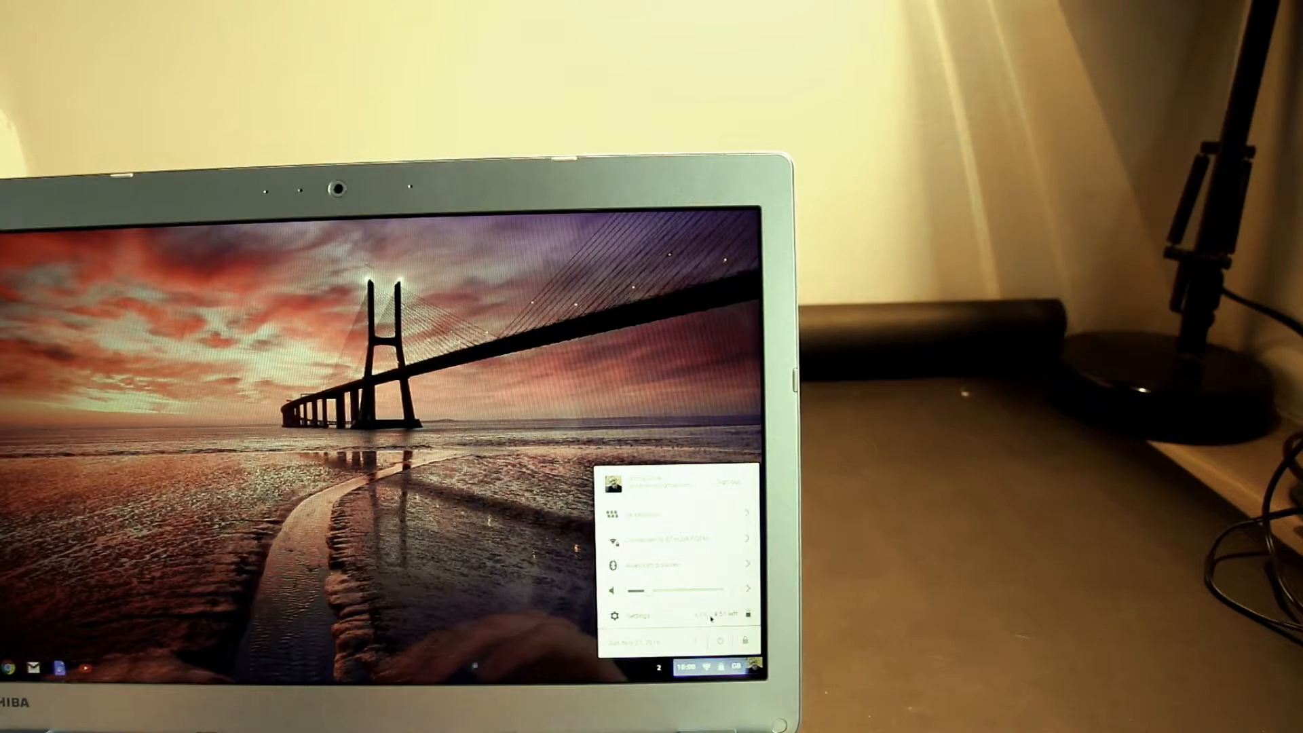